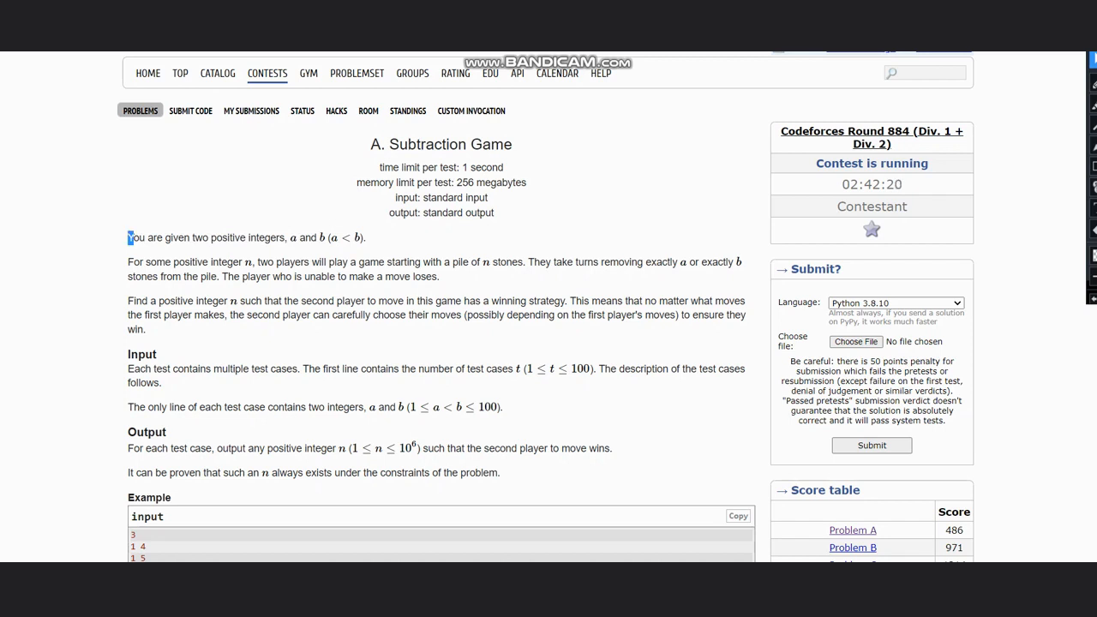
# Highlight the statement's opening line, game rules and task sentence while reading, then clear the highlight.
pyautogui.moveTo(127, 237); pyautogui.dragTo(288, 237)
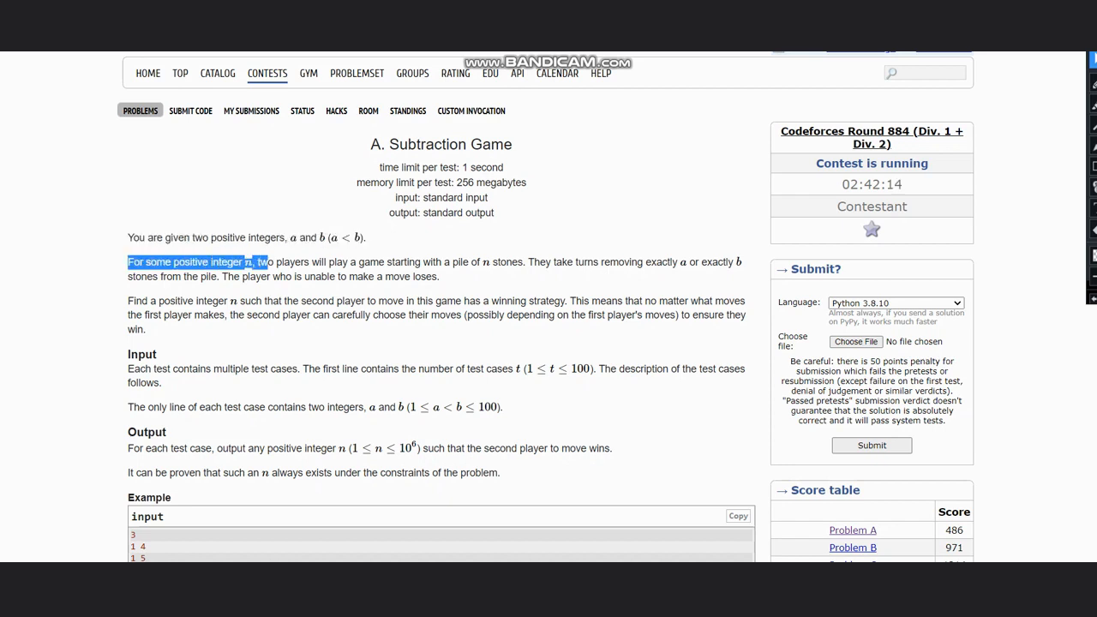
pyautogui.moveTo(266, 261); pyautogui.dragTo(420, 261)
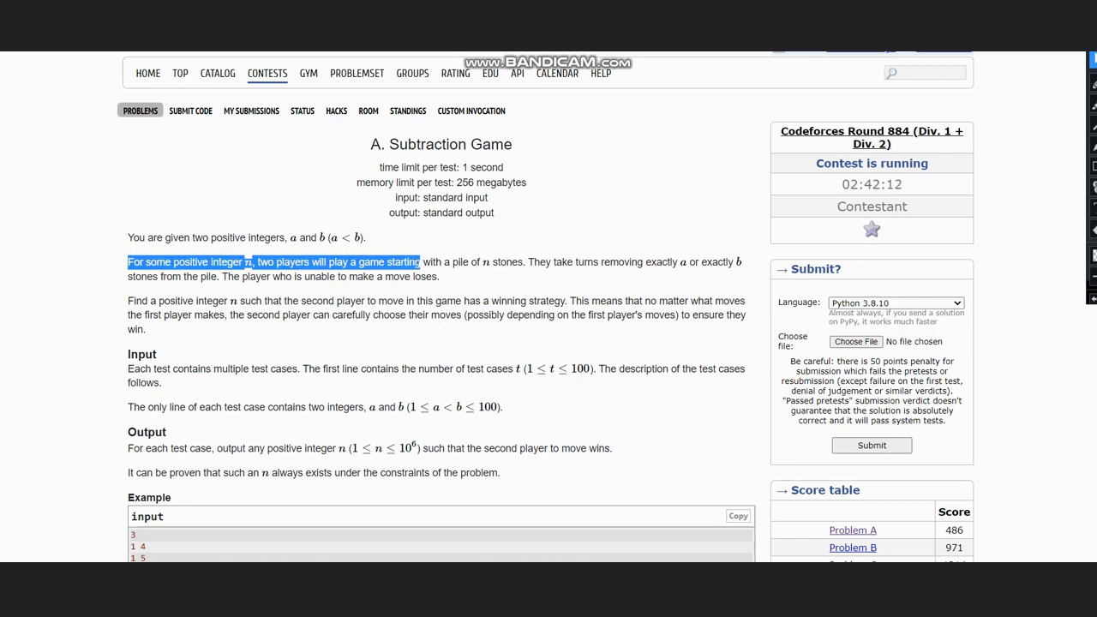
pyautogui.moveTo(421, 261); pyautogui.dragTo(532, 261)
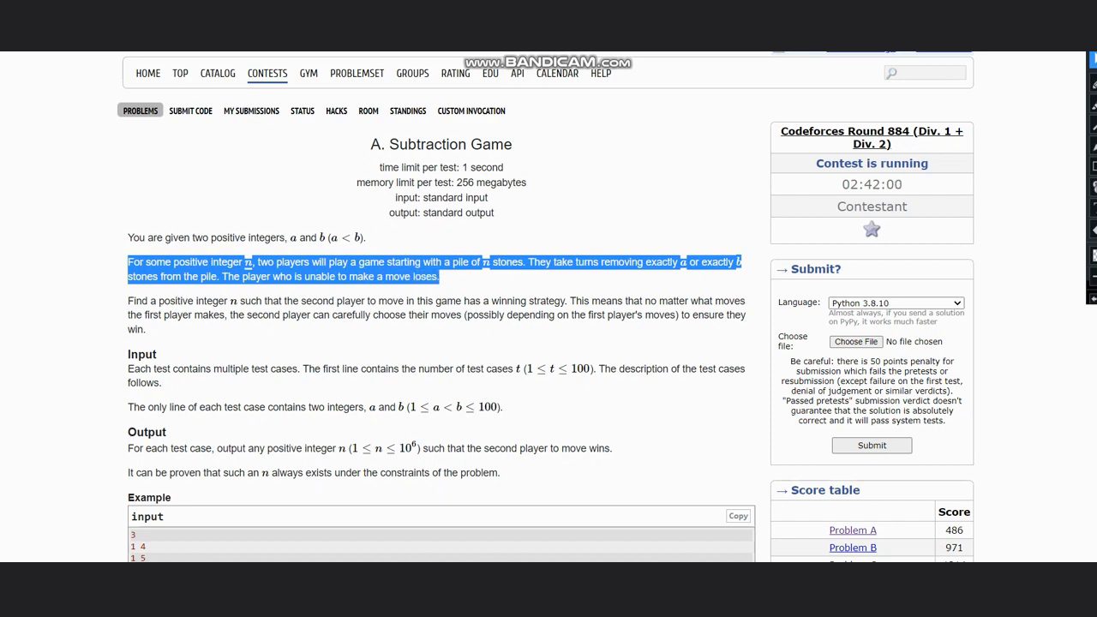
pyautogui.moveTo(127, 300); pyautogui.dragTo(248, 302)
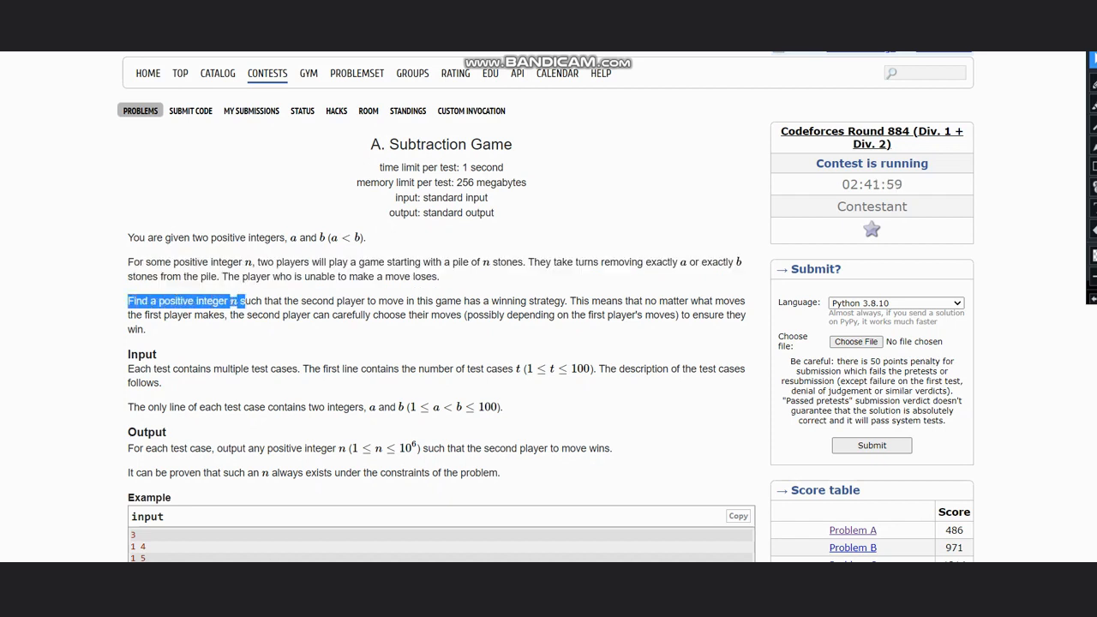
pyautogui.moveTo(247, 302); pyautogui.dragTo(470, 302)
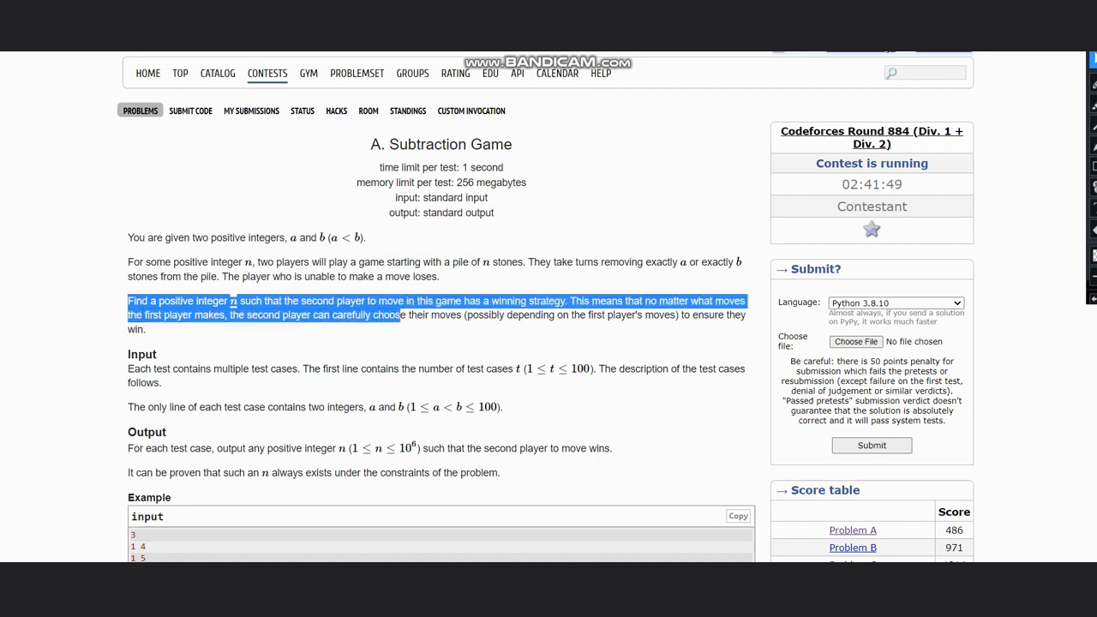
pyautogui.moveTo(402, 316); pyautogui.dragTo(483, 316)
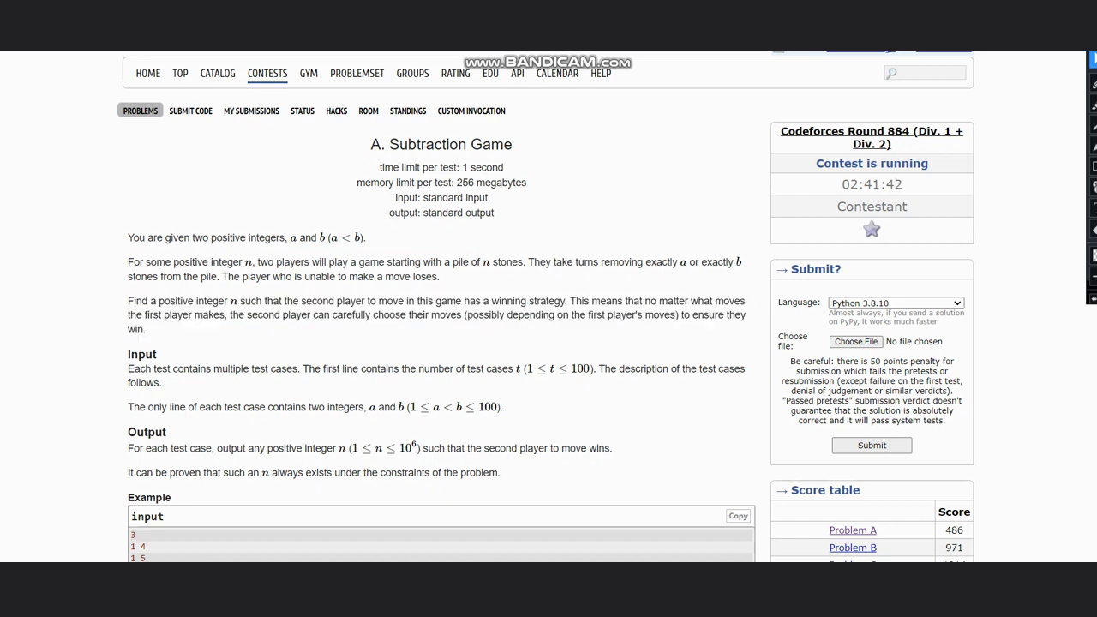
# Scroll down to bring the Example tests and note into view.
pyautogui.scroll(-3)
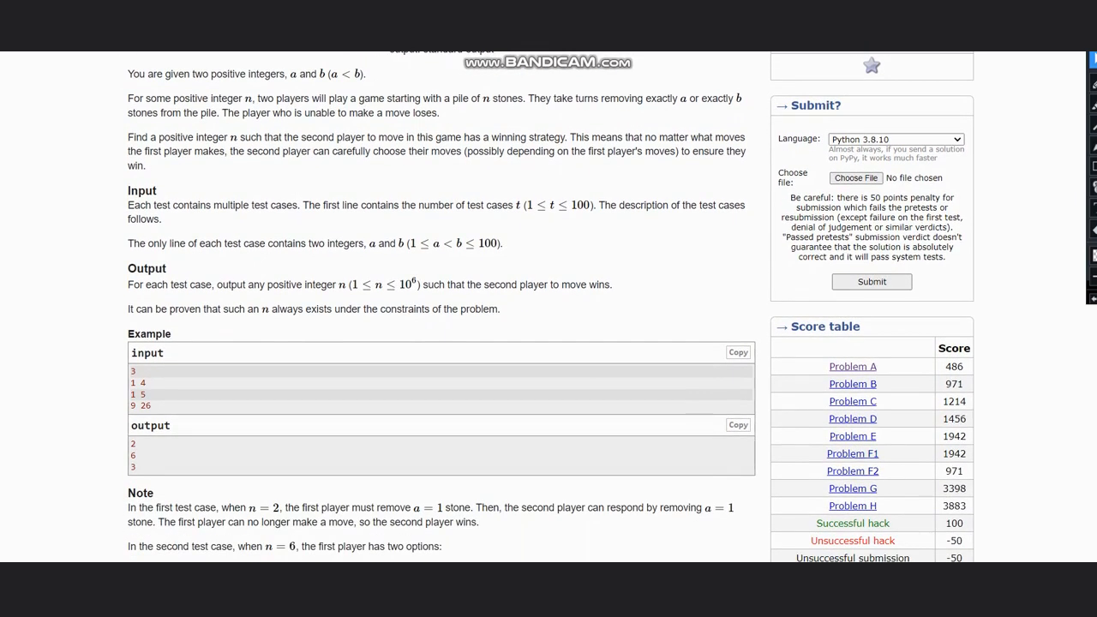
pyautogui.scroll(-3)
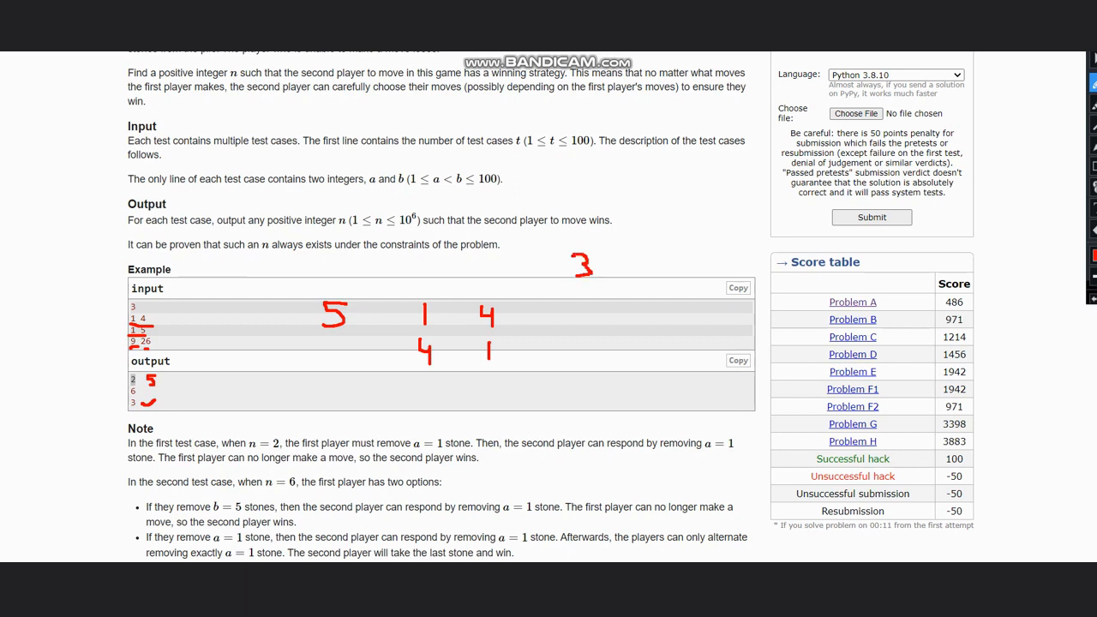
# Handwrite 5 after the 3 to form 35, then 9 and 26 beside the third test case.
pyautogui.moveTo(603, 254); pyautogui.dragTo(621, 260)
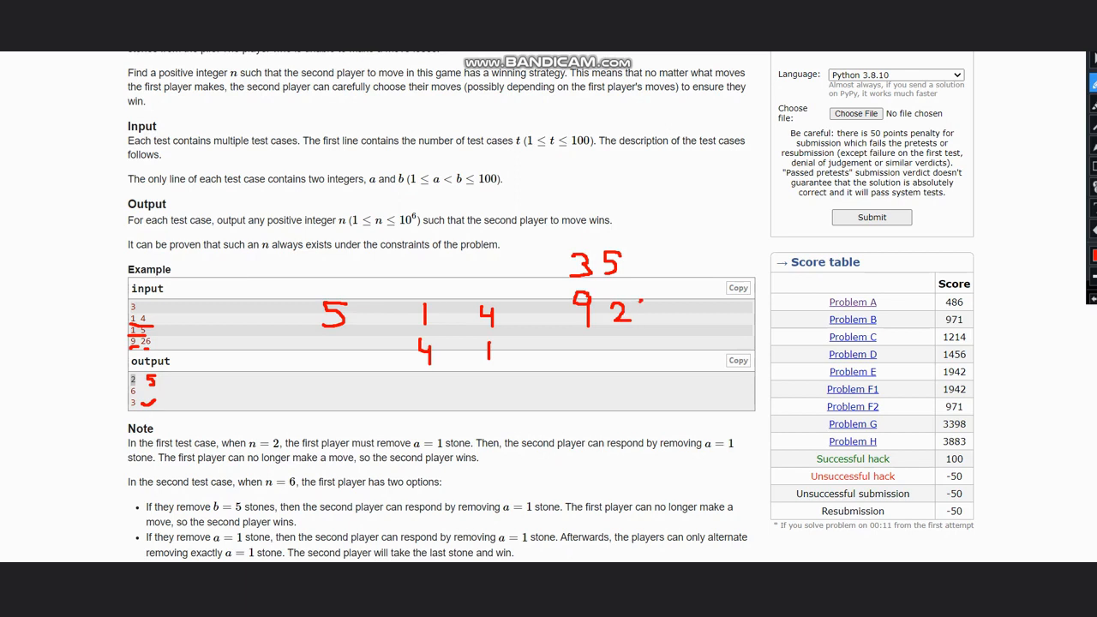
pyautogui.write('26')
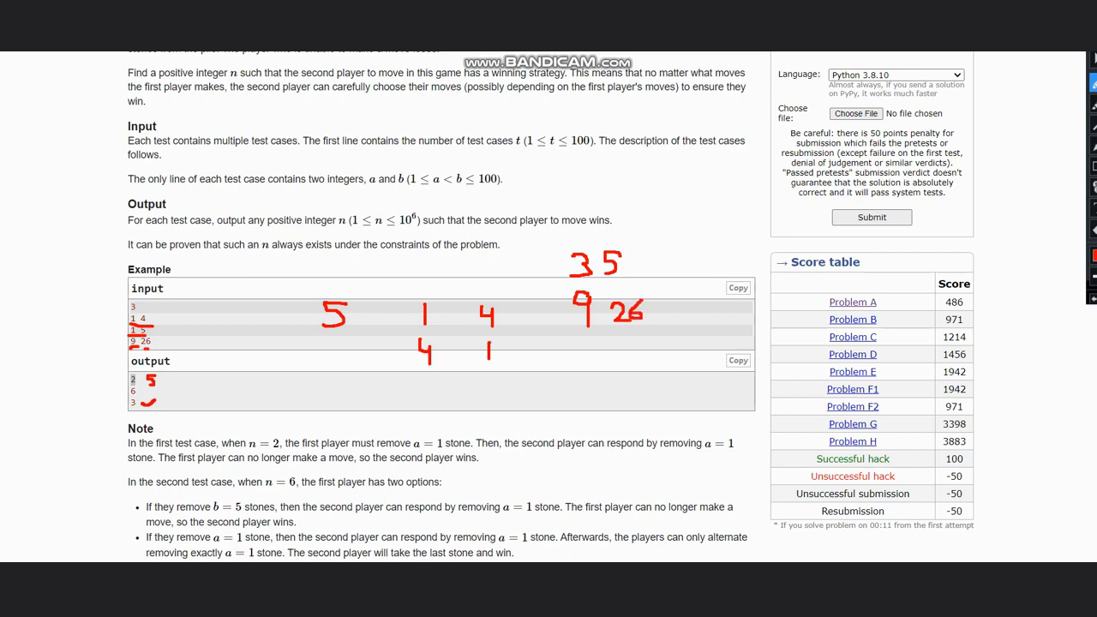